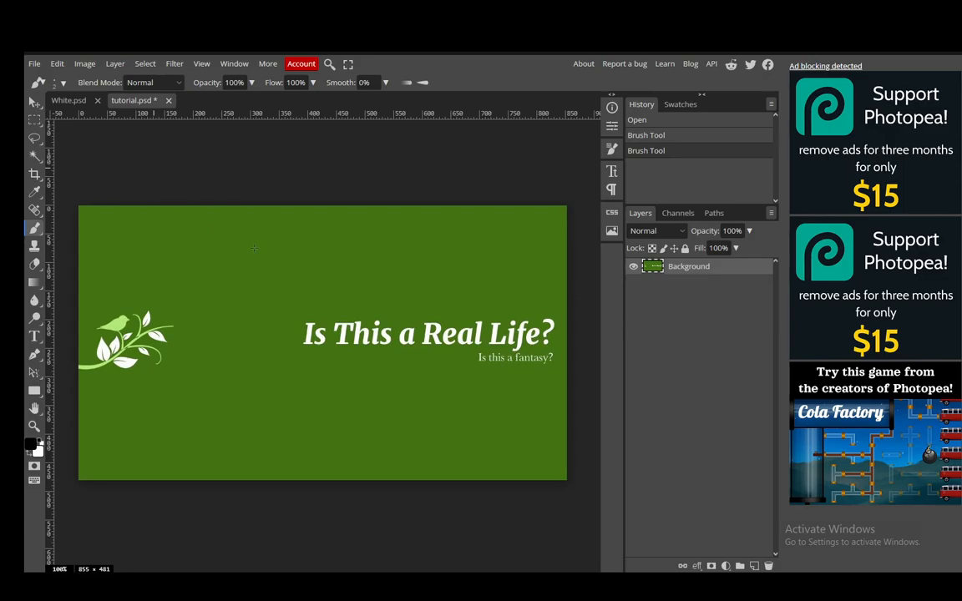
{"action": "mouse_move", "coordinate": [434, 234]}
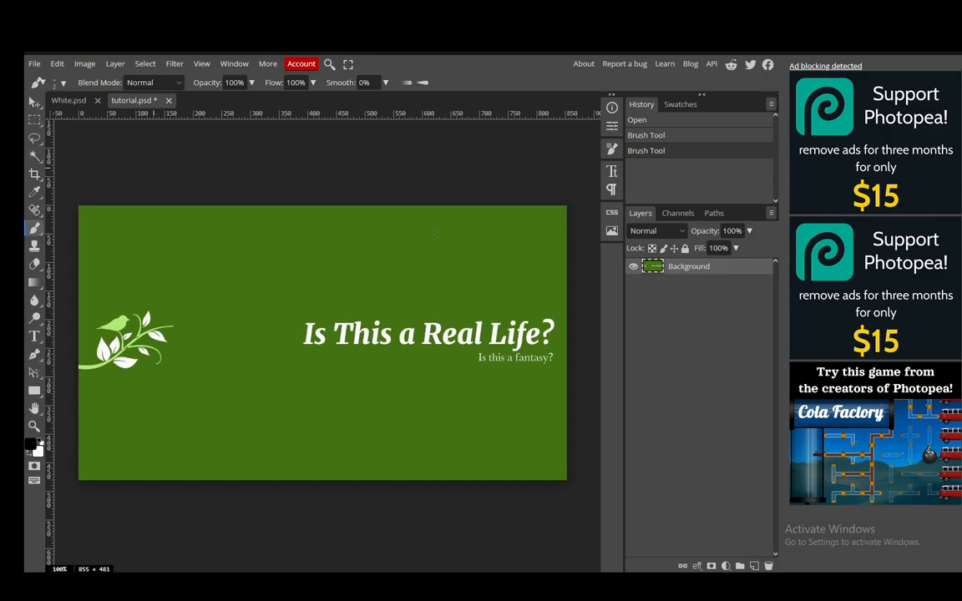
{"action": "mouse_move", "coordinate": [158, 221]}
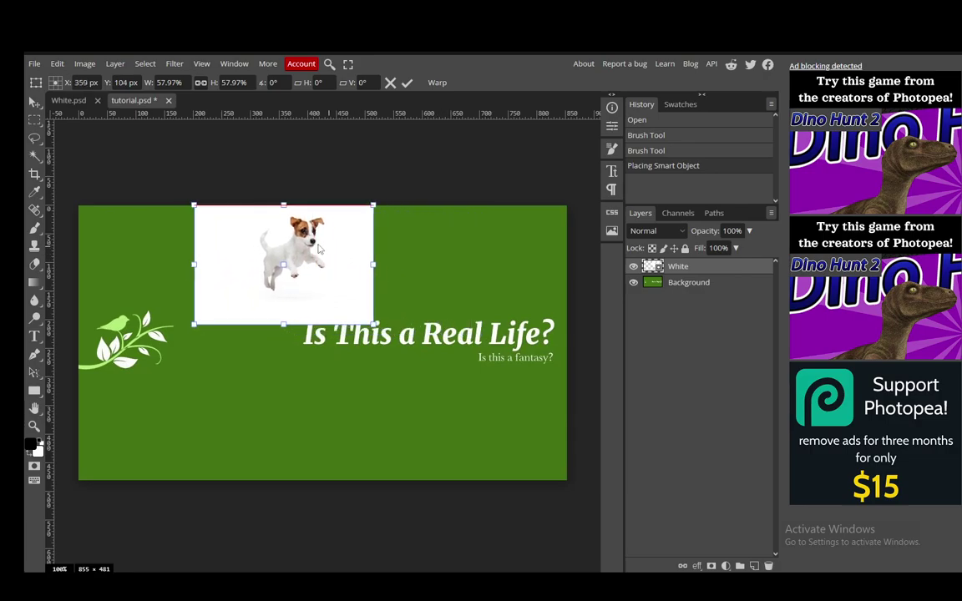
Move the placed dog photo to the banner's lower right beneath the title and commit it.
{"action": "left_click_drag", "start_coordinate": [284, 264], "coordinate": [380, 409]}
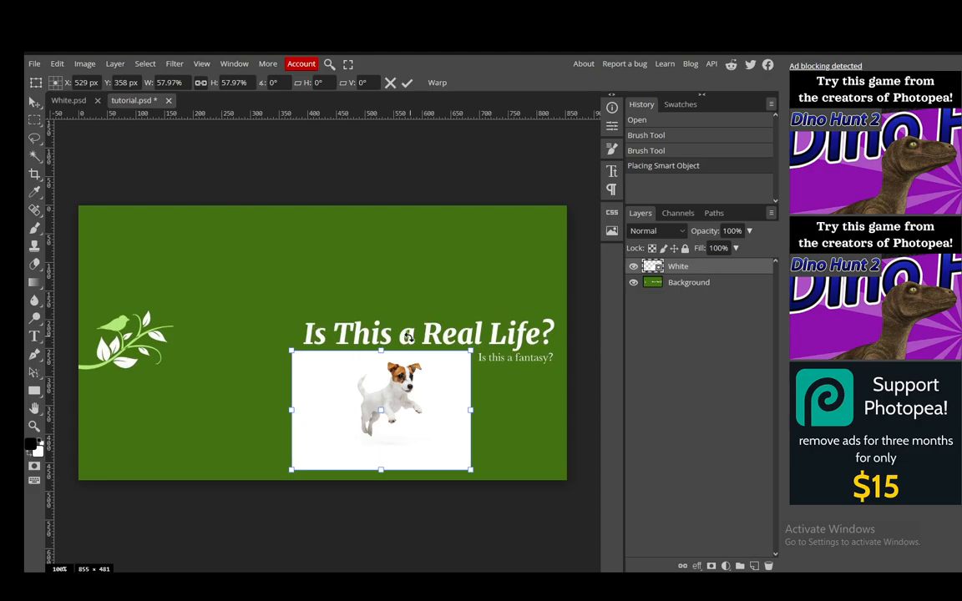
{"action": "mouse_move", "coordinate": [271, 248]}
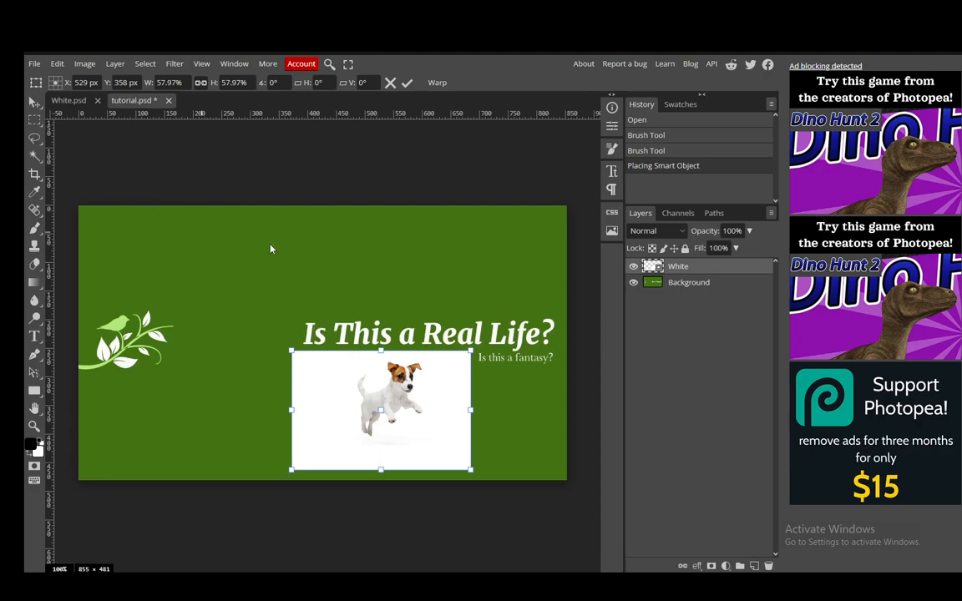
{"action": "mouse_move", "coordinate": [91, 326]}
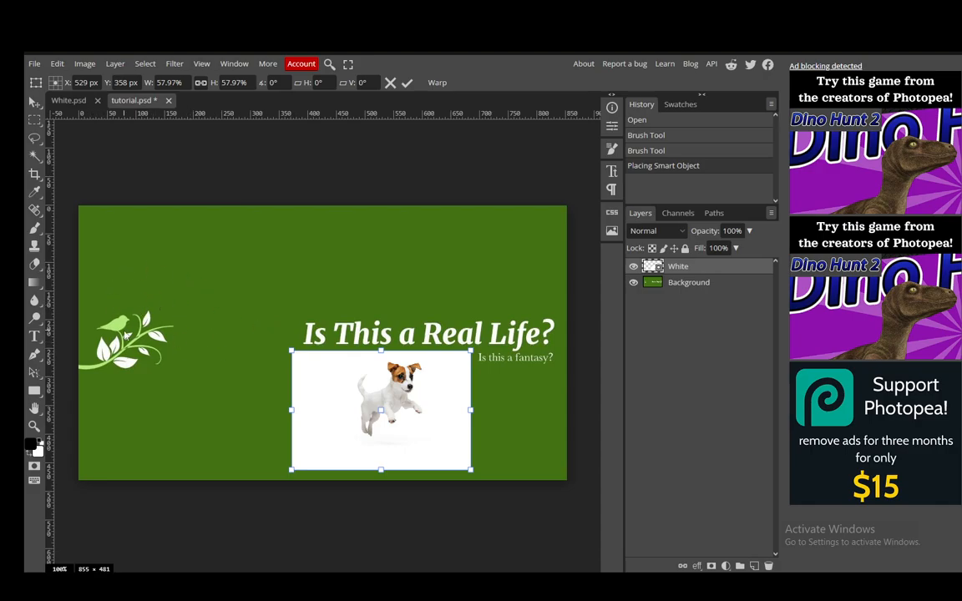
{"action": "mouse_move", "coordinate": [103, 130]}
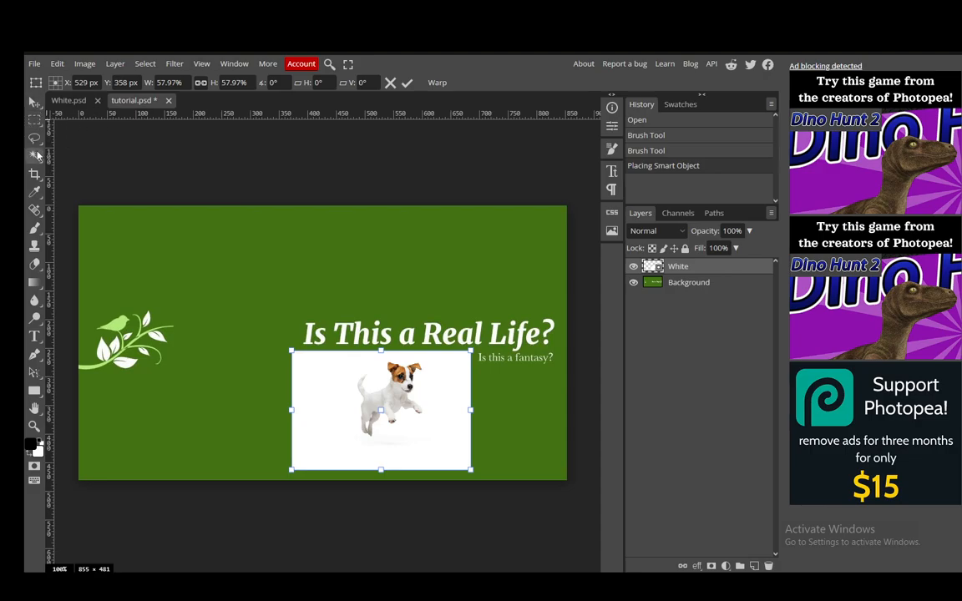
{"action": "left_click", "coordinate": [35, 157]}
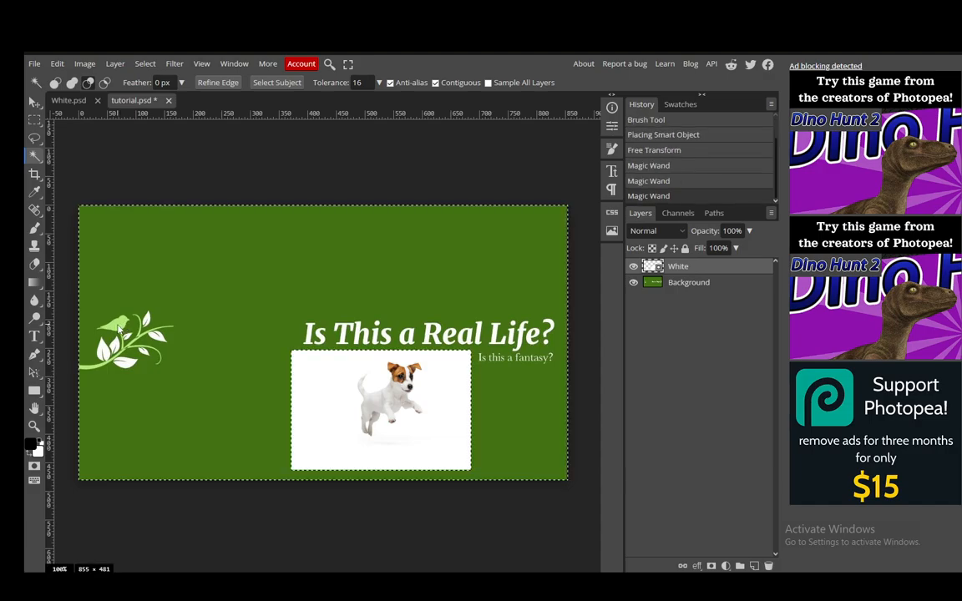
Select the bird area on the Background layer with the Magic Wand for clearing.
{"action": "left_click", "coordinate": [688, 282]}
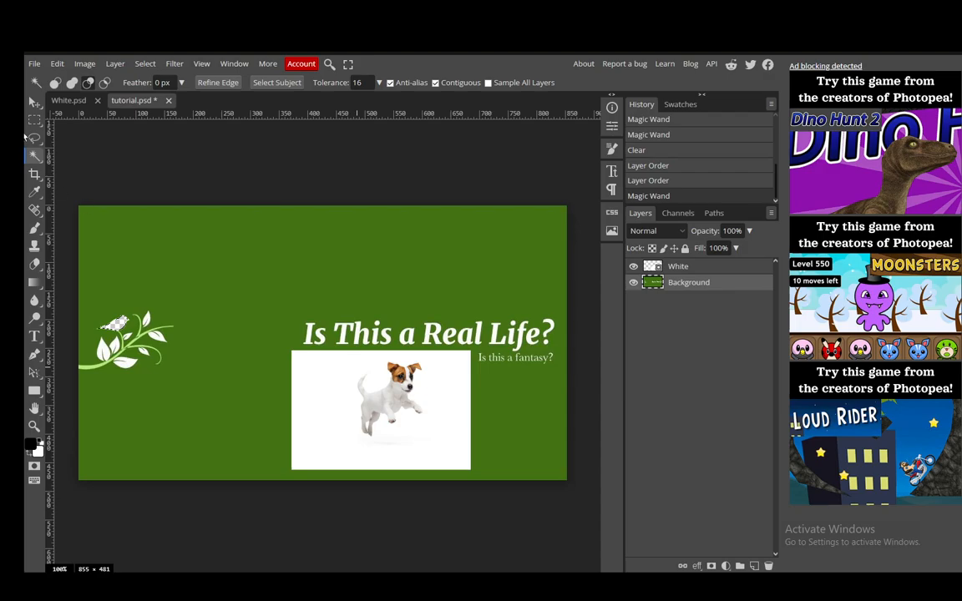
Drag the dog layer below Background so it shows only through the bird cutout.
{"action": "left_click", "coordinate": [35, 104]}
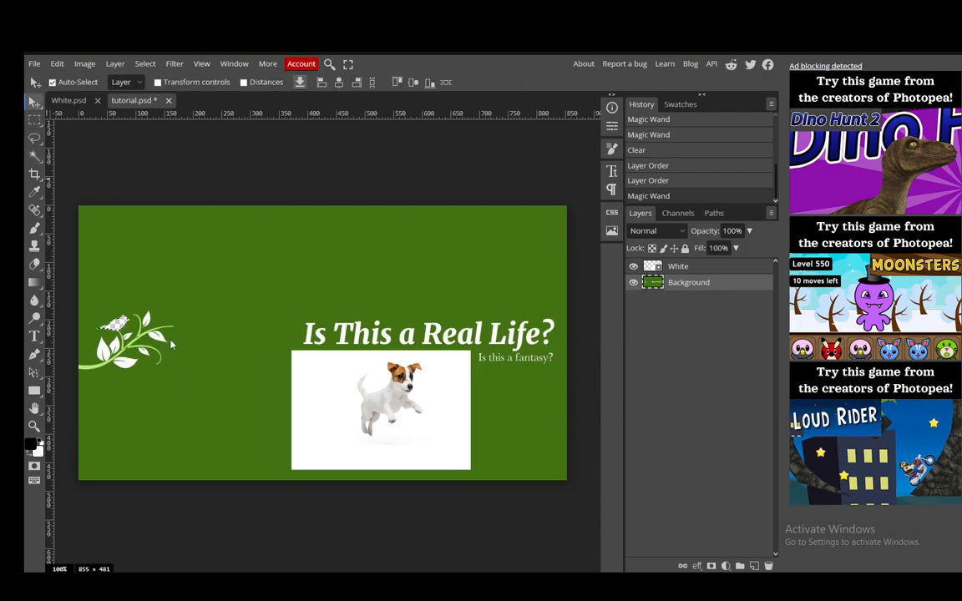
{"action": "left_click_drag", "start_coordinate": [380, 409], "coordinate": [131, 357]}
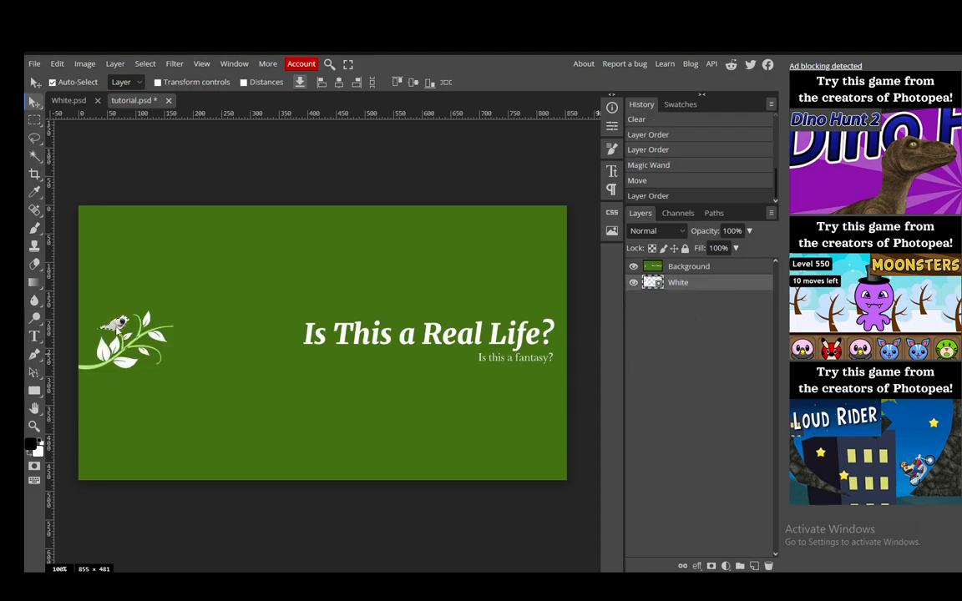
{"action": "mouse_move", "coordinate": [308, 426]}
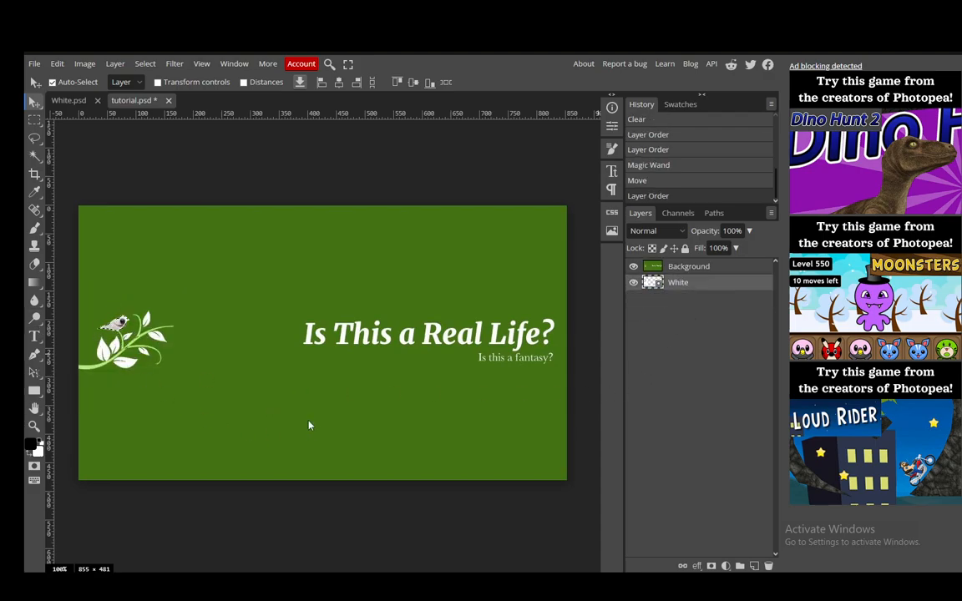
{"action": "mouse_move", "coordinate": [173, 241]}
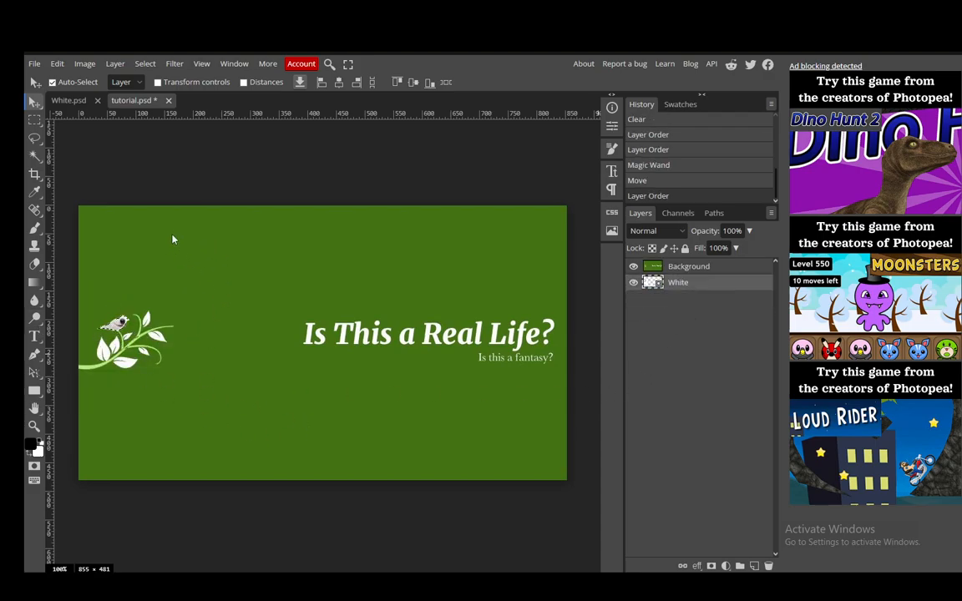